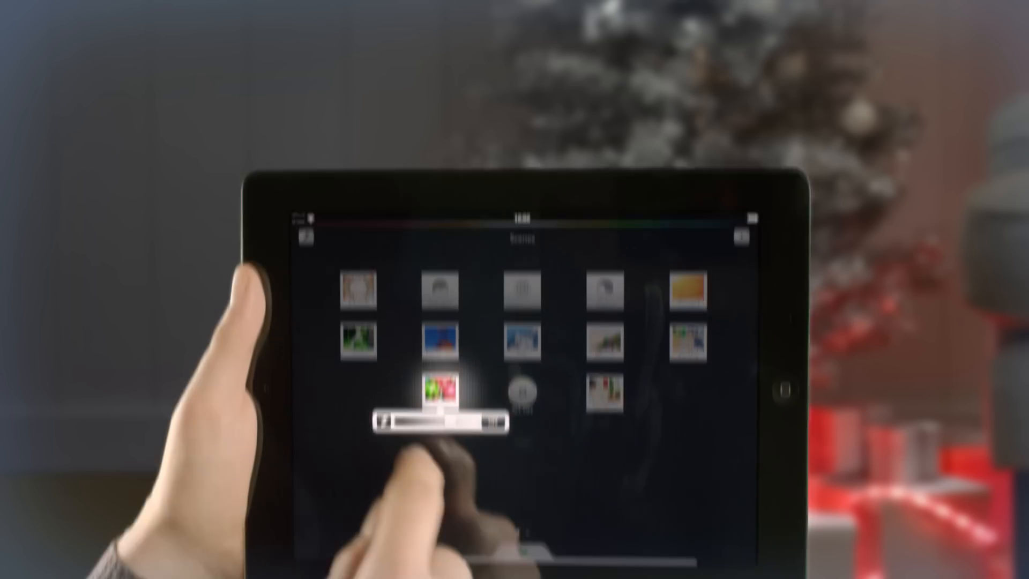
# - Open the Xmas scene tile to edit its Christmas baubles photo and light marker
pyautogui.click(439, 387)
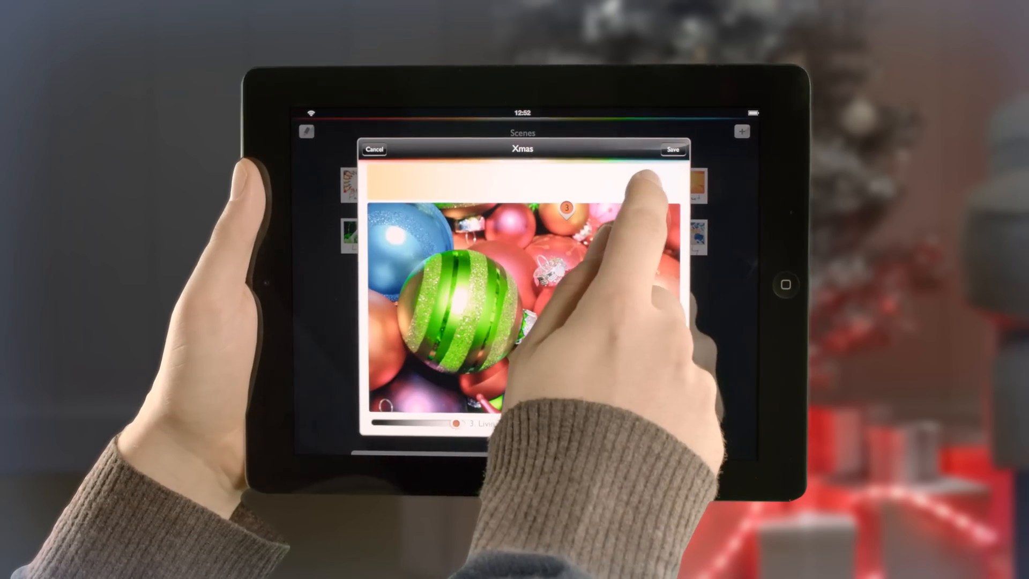